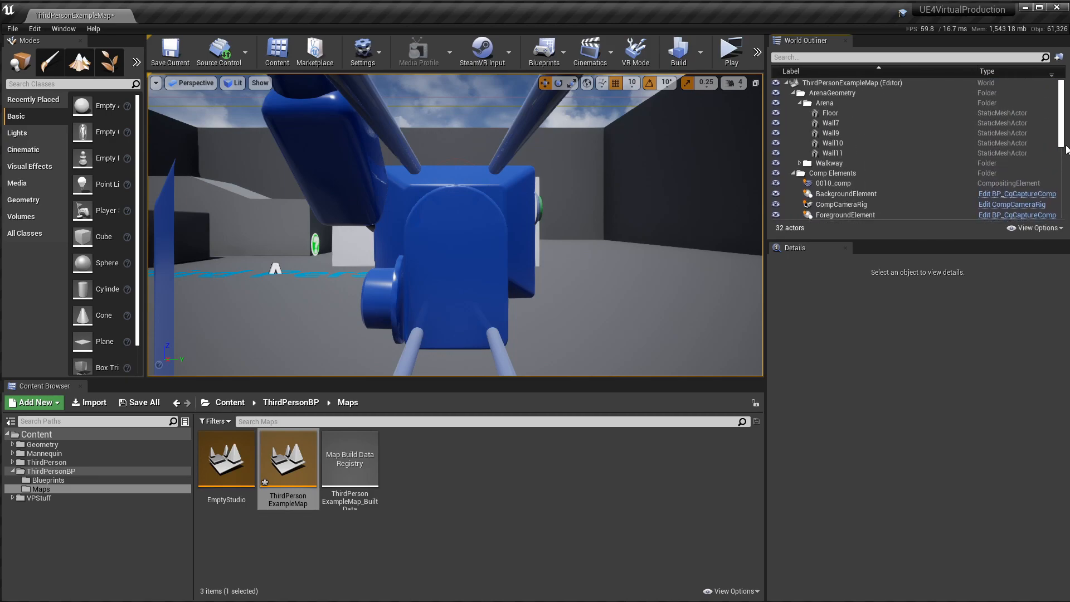
- Scroll through ThirdPersonCharacter's Details, now hidden in game, then select the SkyLight
{"action": "scroll", "scroll_direction": "down", "scroll_amount": 3}
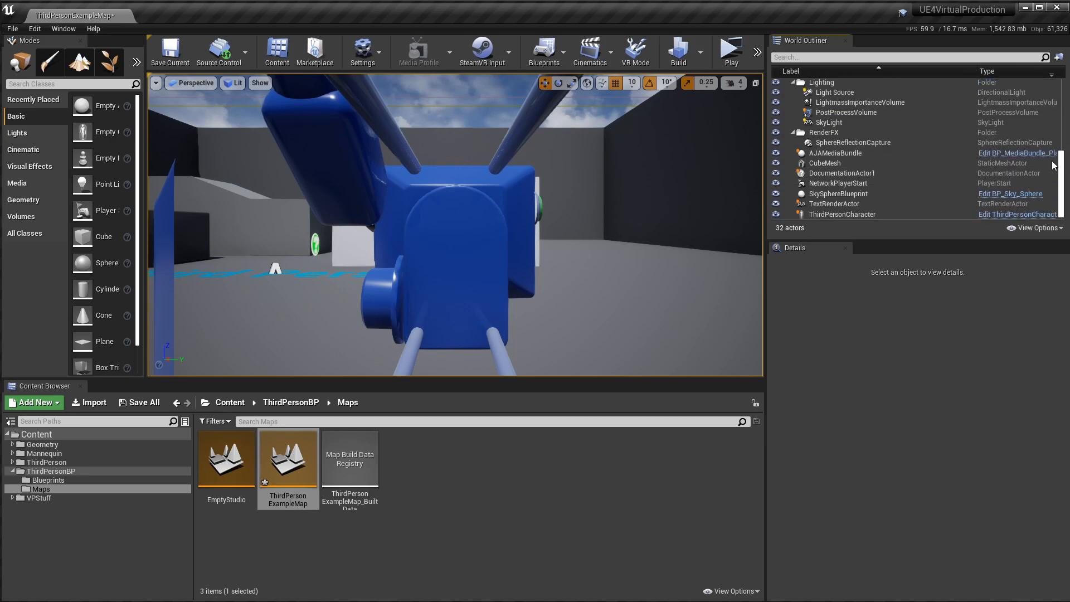
{"action": "left_click", "coordinate": [843, 213]}
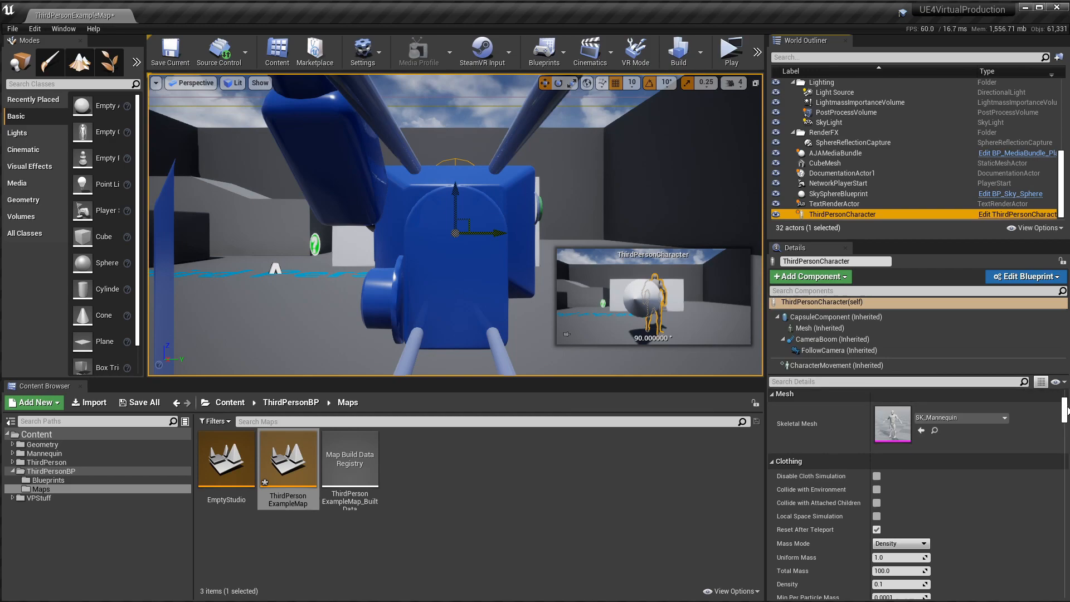
{"action": "scroll", "scroll_direction": "down", "scroll_amount": 3}
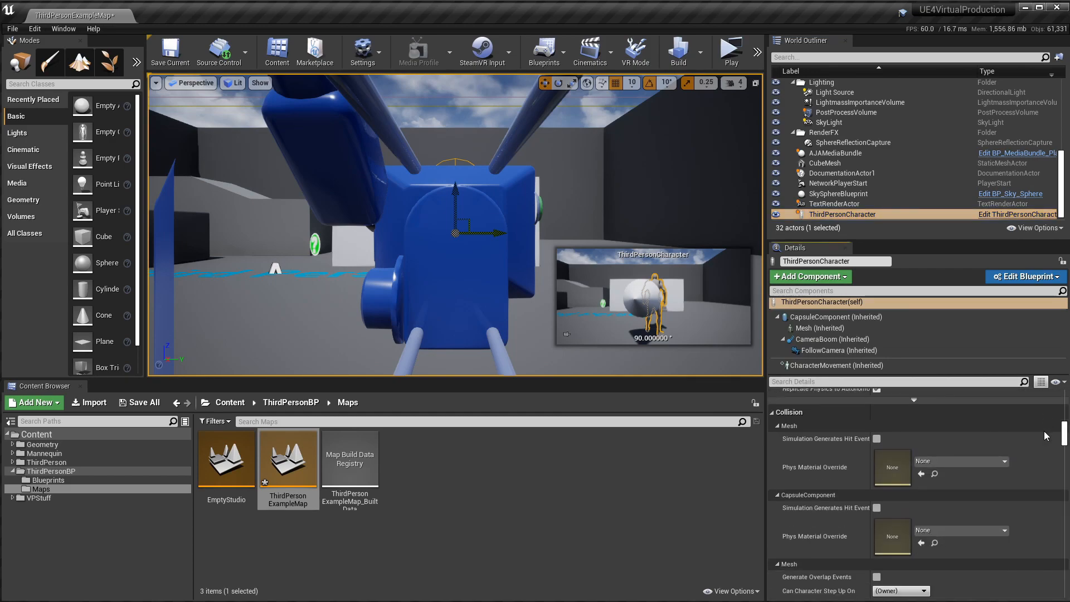
{"action": "scroll", "scroll_direction": "down", "scroll_amount": 3}
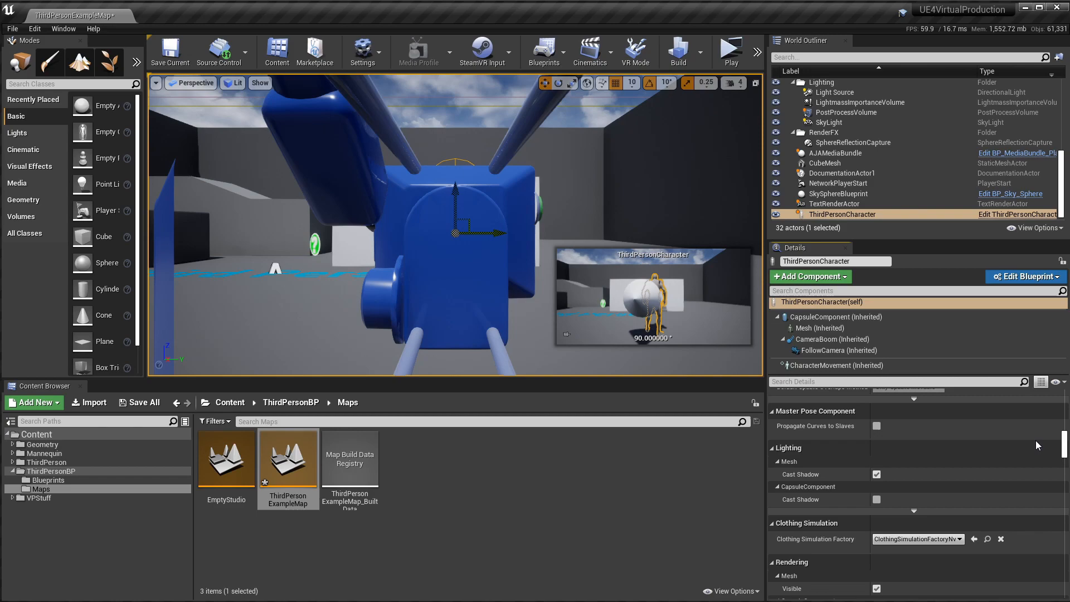
{"action": "scroll", "scroll_direction": "down", "scroll_amount": 3}
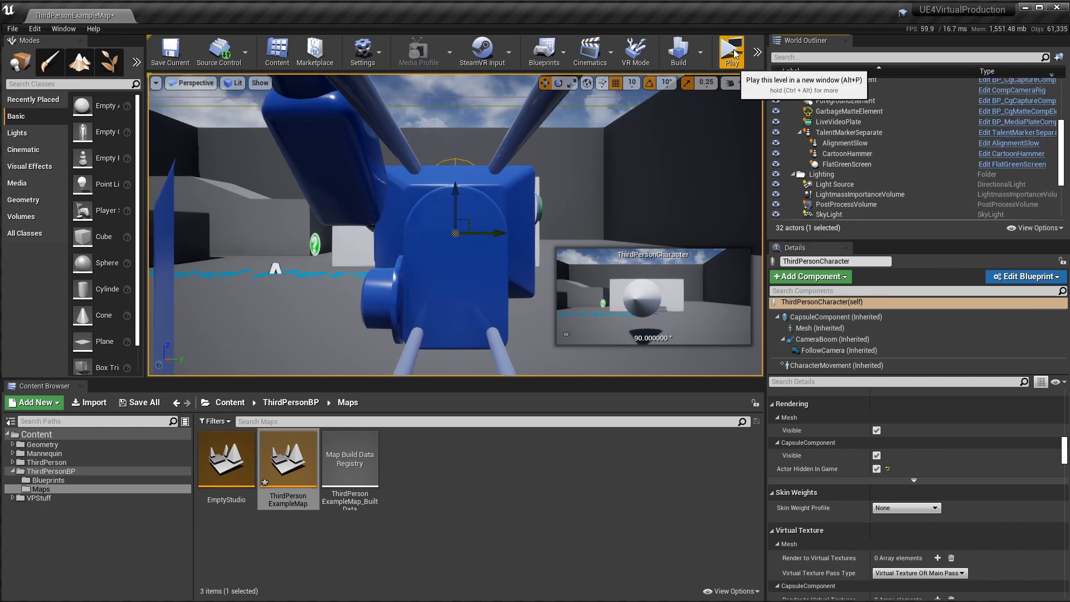
{"action": "left_click", "coordinate": [731, 52]}
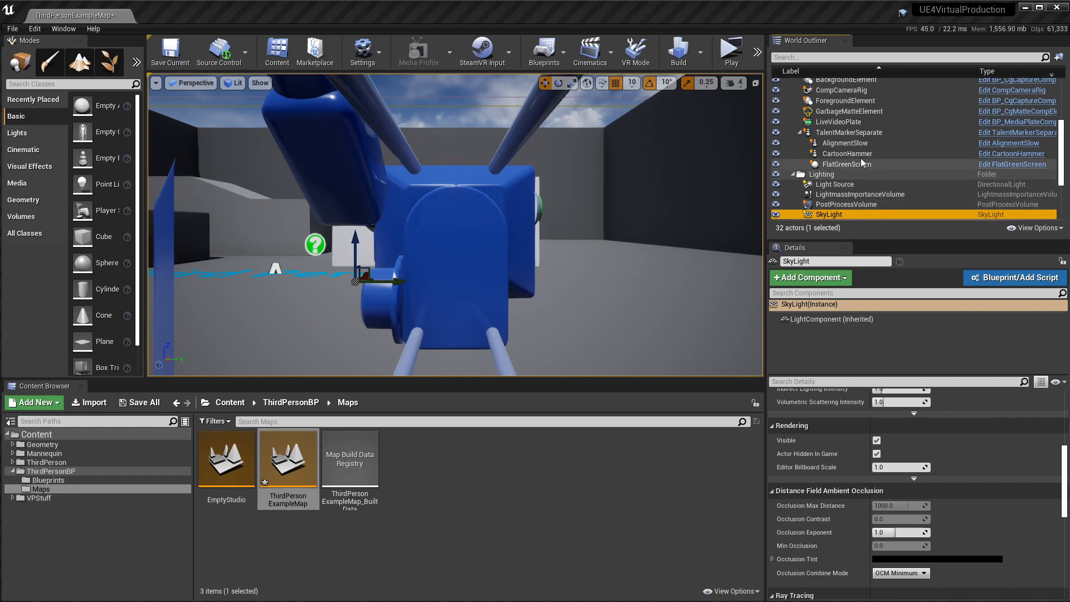
- Select LiveVideoPlate and uncheck Enabled on its Chroma Keying transform pass
{"action": "left_click", "coordinate": [838, 121]}
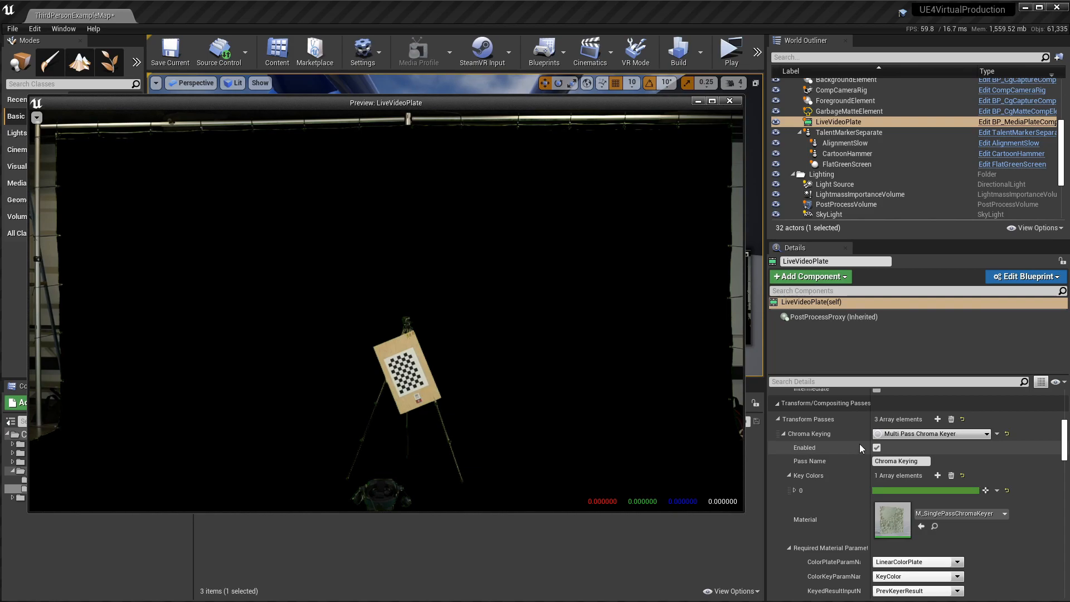
{"action": "left_click", "coordinate": [877, 447]}
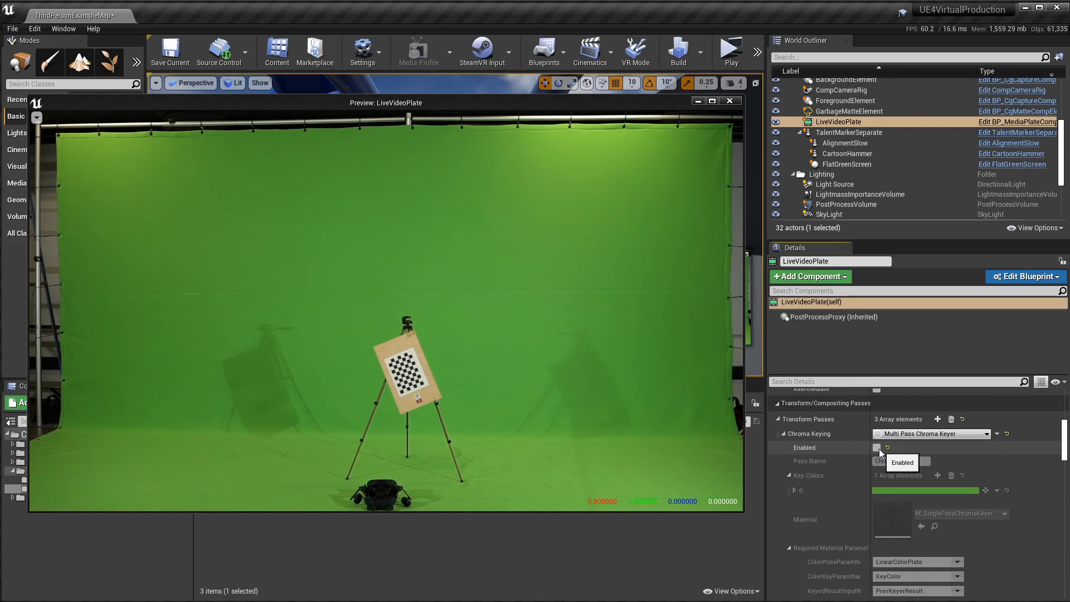
{"action": "mouse_move", "coordinate": [731, 52]}
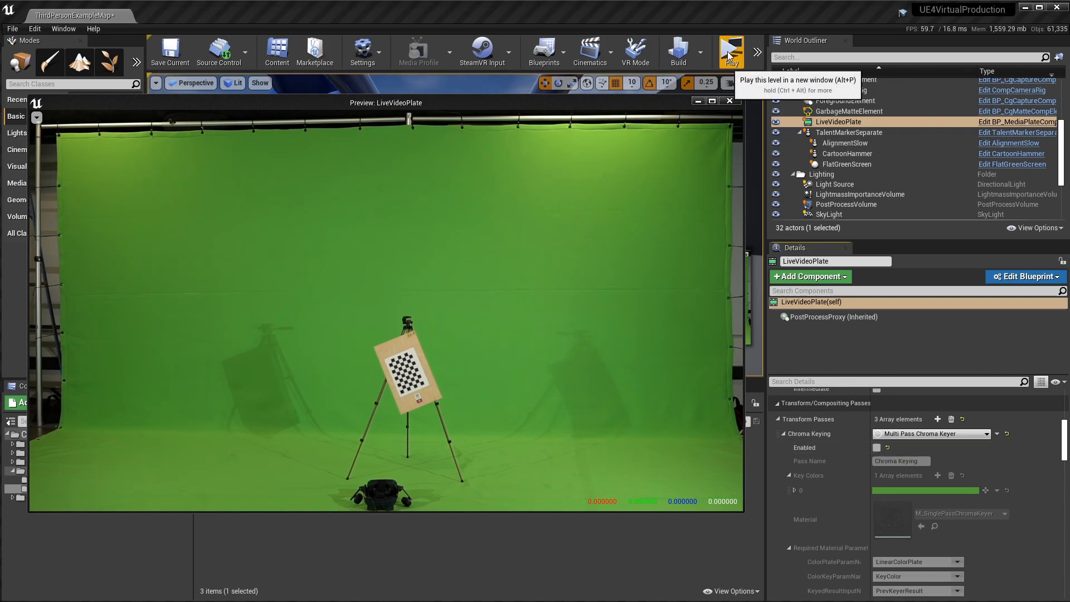
- Play the level to view the unkeyed green-screen footage, then return to the viewport
{"action": "left_click", "coordinate": [732, 51]}
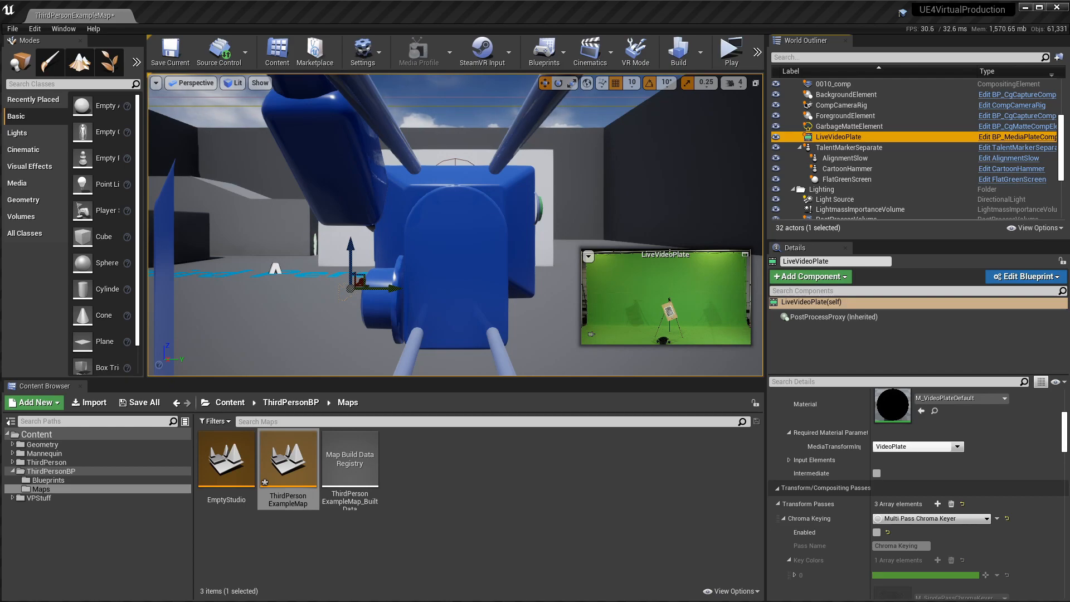
{"action": "mouse_move", "coordinate": [848, 179]}
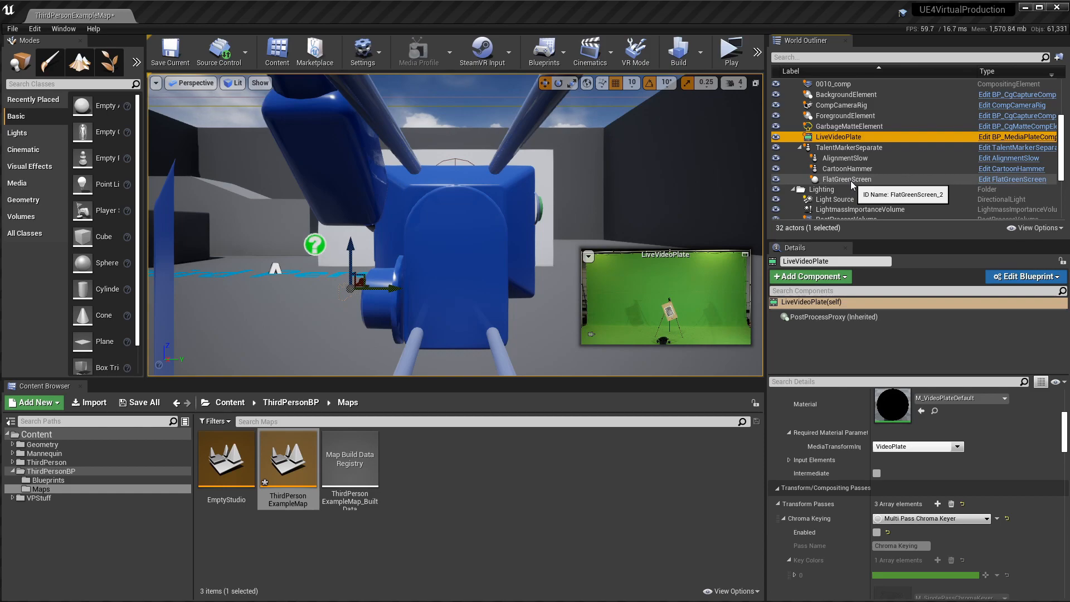
- Select FlatGreenScreen and show its DefaultSceneRoot transform, located at X 150
{"action": "left_click", "coordinate": [847, 179]}
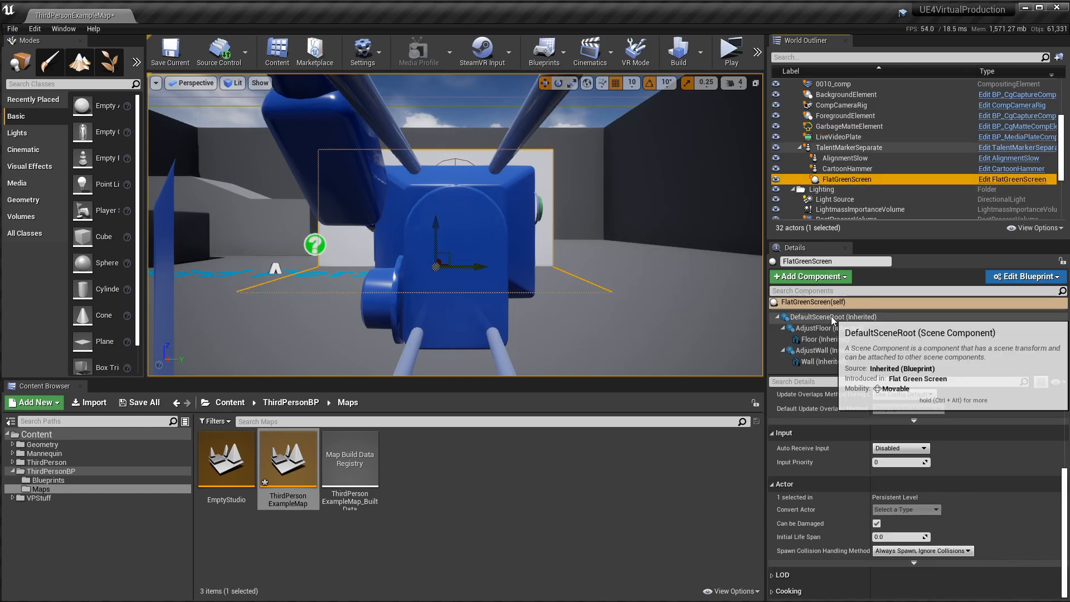
{"action": "left_click", "coordinate": [827, 317]}
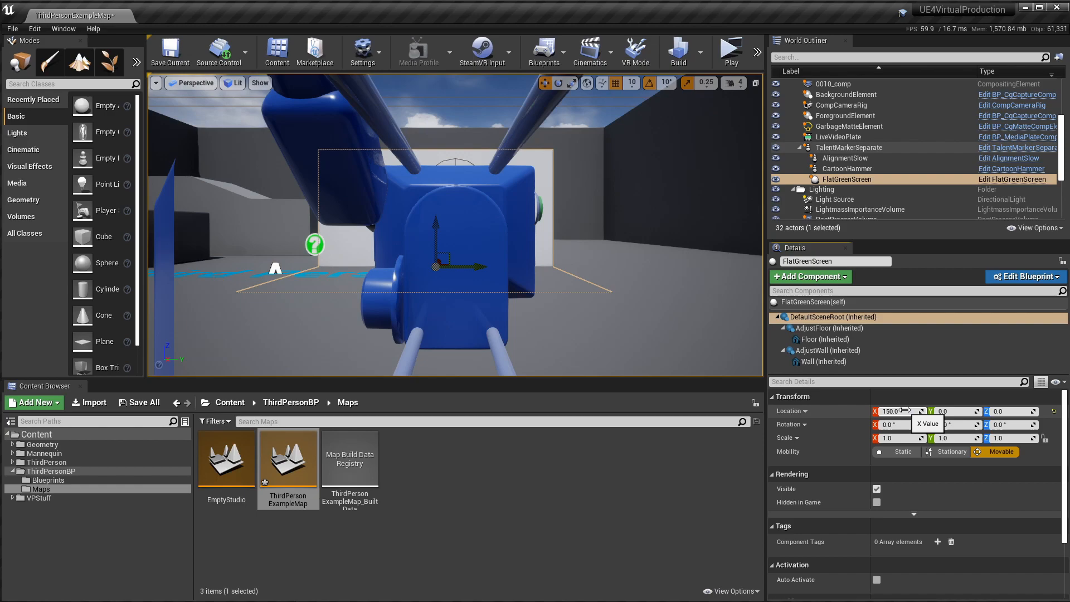
{"action": "mouse_move", "coordinate": [731, 52]}
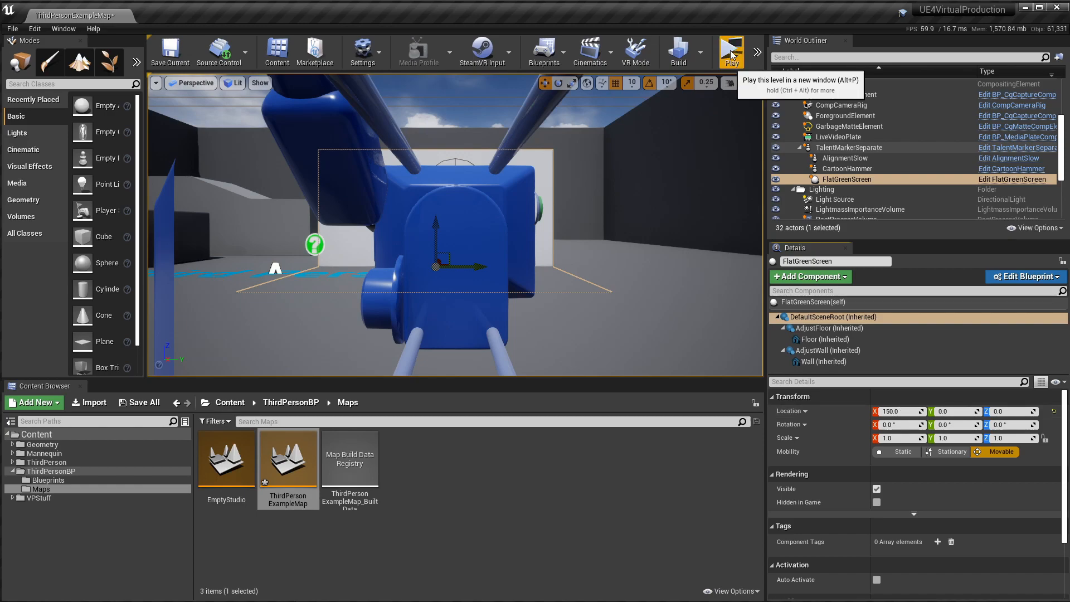
- Run a Standalone Game preview, then select FlatGreenScreen in the World Outliner
{"action": "left_click", "coordinate": [731, 48]}
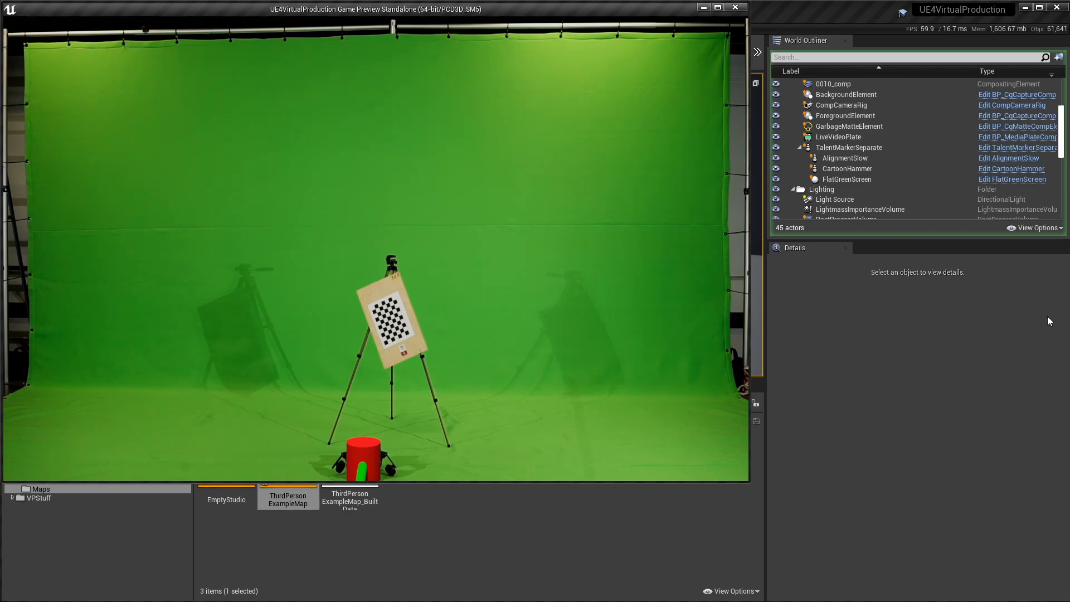
{"action": "mouse_move", "coordinate": [1037, 295]}
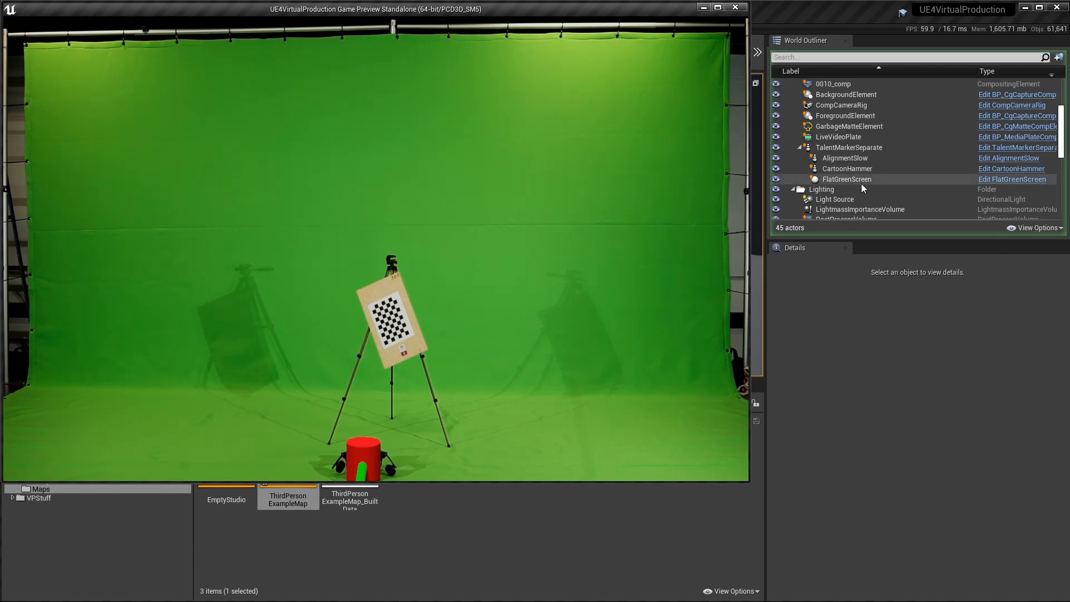
{"action": "mouse_move", "coordinate": [861, 186]}
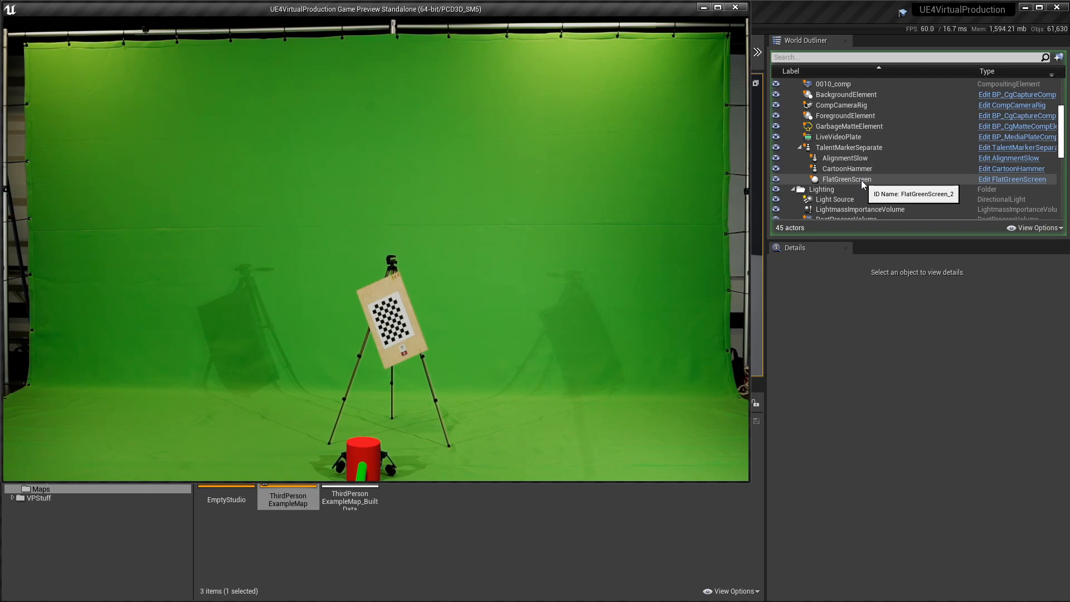
{"action": "left_click", "coordinate": [847, 179]}
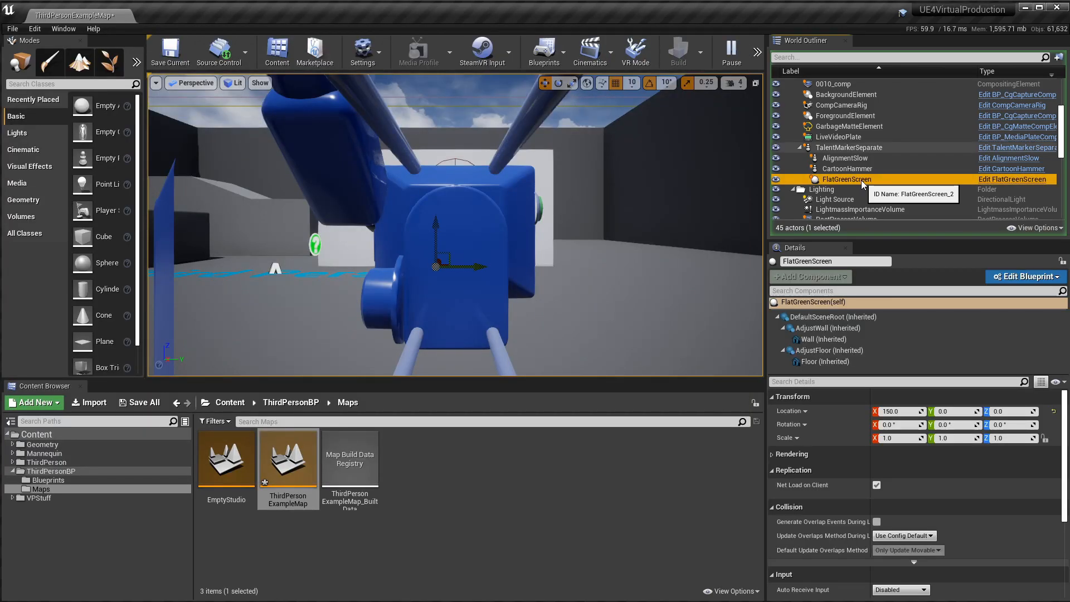
{"action": "mouse_move", "coordinate": [915, 450]}
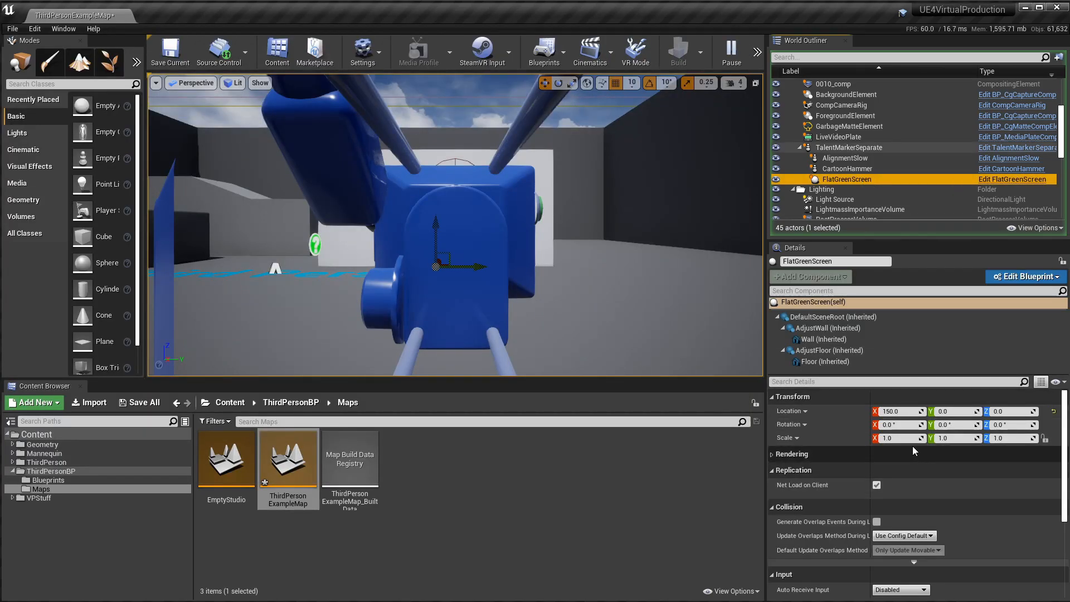
{"action": "mouse_move", "coordinate": [827, 328]}
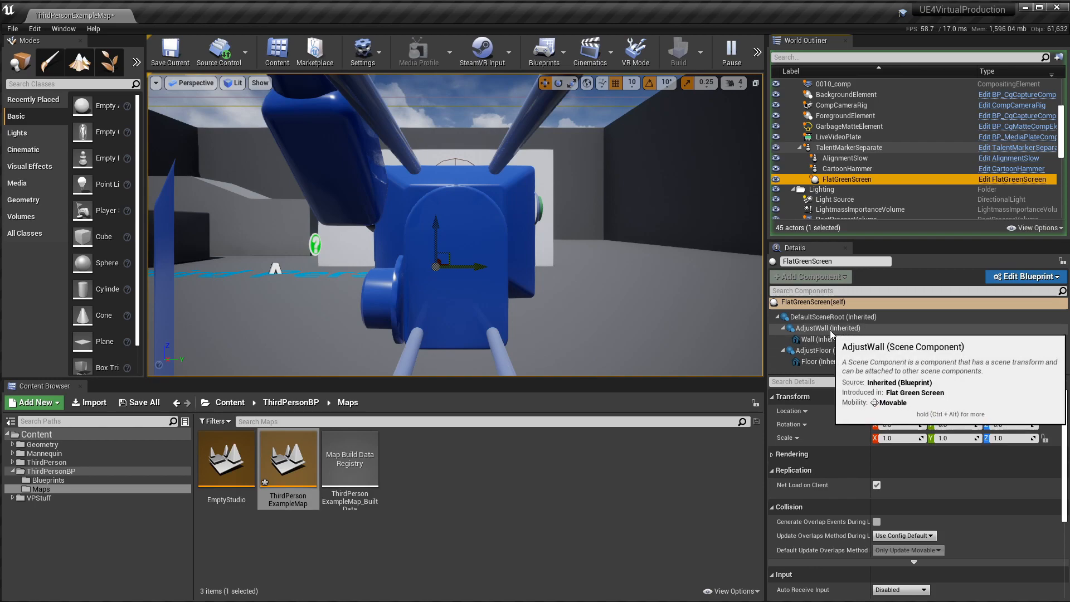
- Select FlatGreenScreen's AdjustWall component to edit its X scale
{"action": "left_click", "coordinate": [827, 328]}
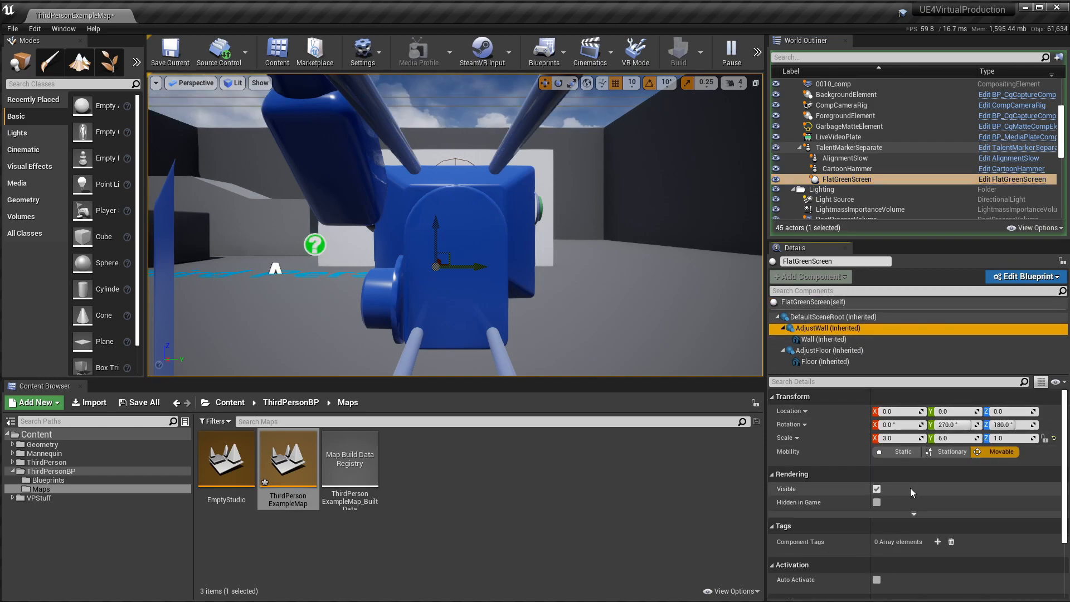
{"action": "mouse_move", "coordinate": [949, 438]}
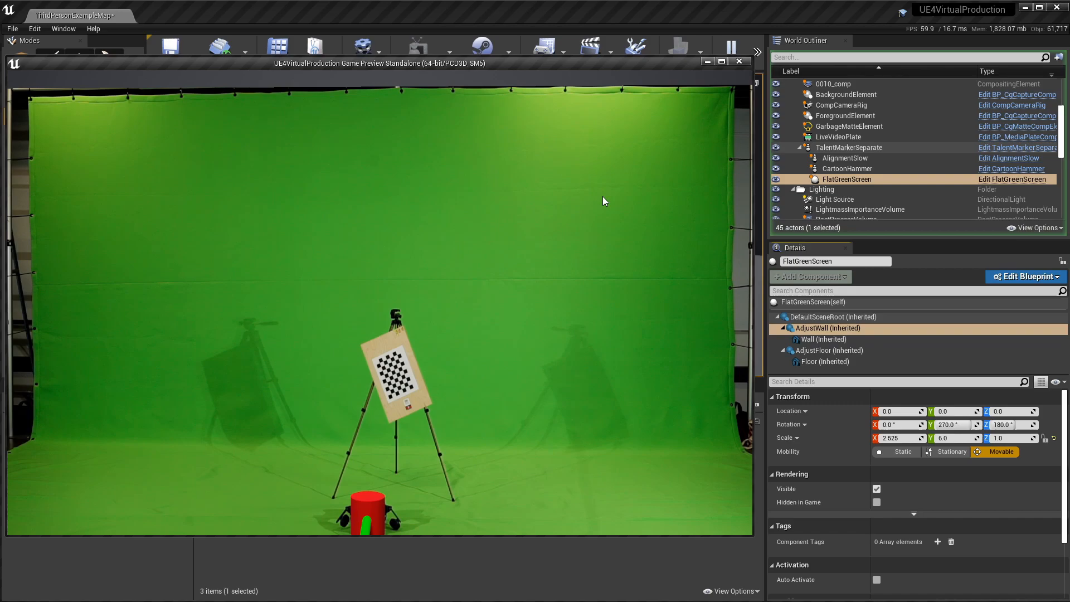
{"action": "mouse_move", "coordinate": [901, 448]}
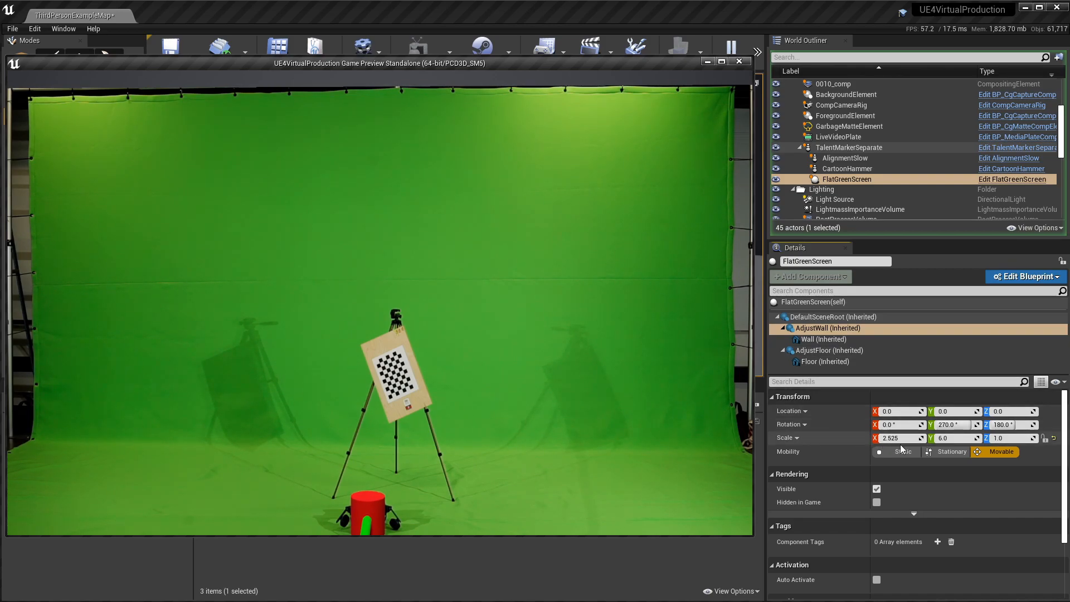
{"action": "mouse_move", "coordinate": [901, 438]}
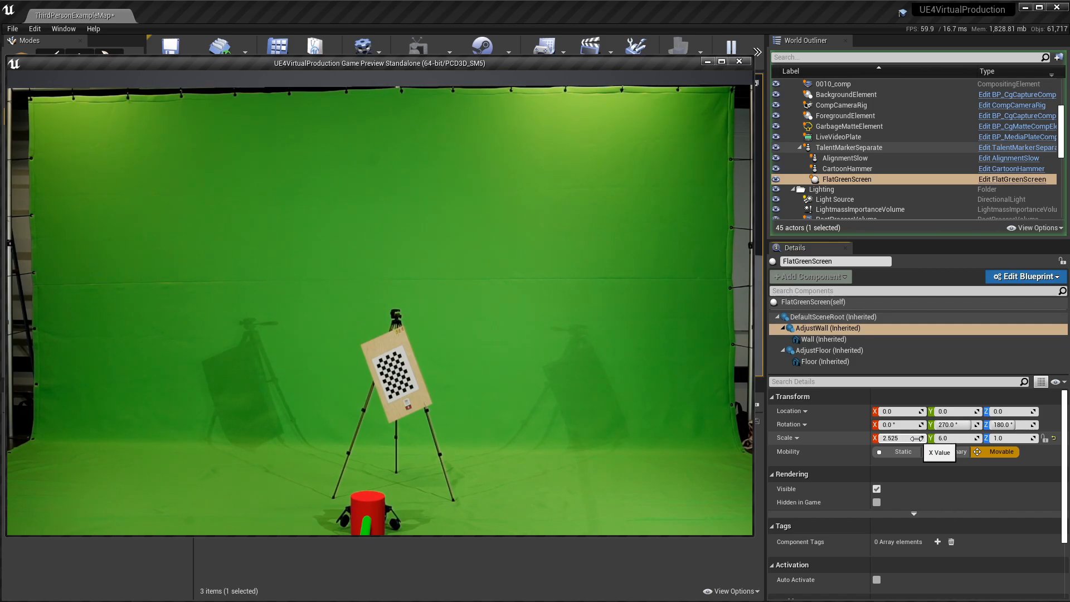
- Tweak AdjustWall's Scale X and narrow Scale Y from 6.0 toward 5.4825
{"action": "left_click", "coordinate": [739, 61]}
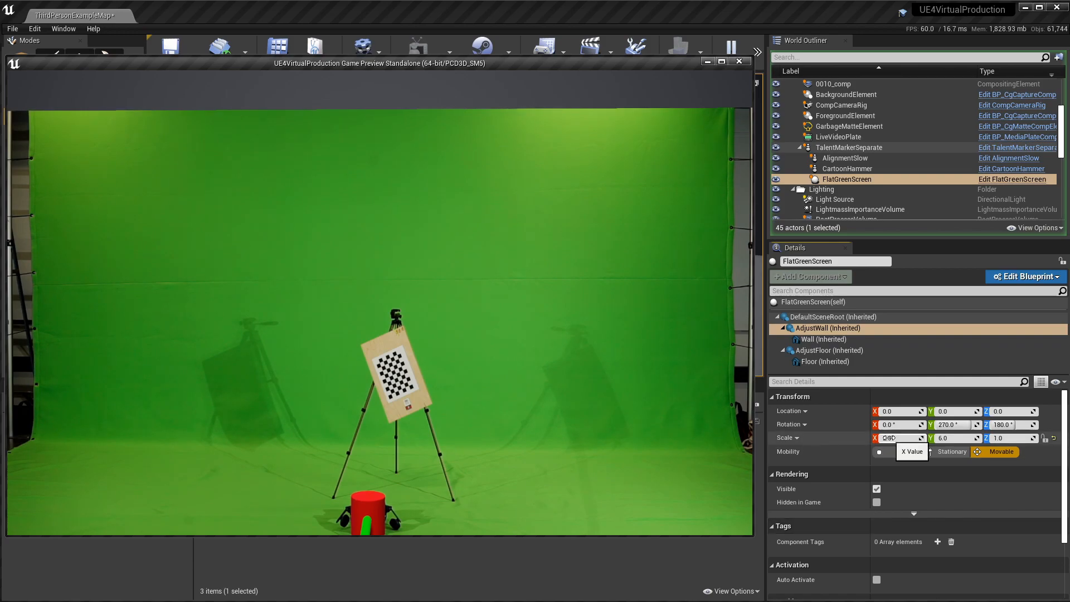
{"action": "left_click", "coordinate": [739, 61]}
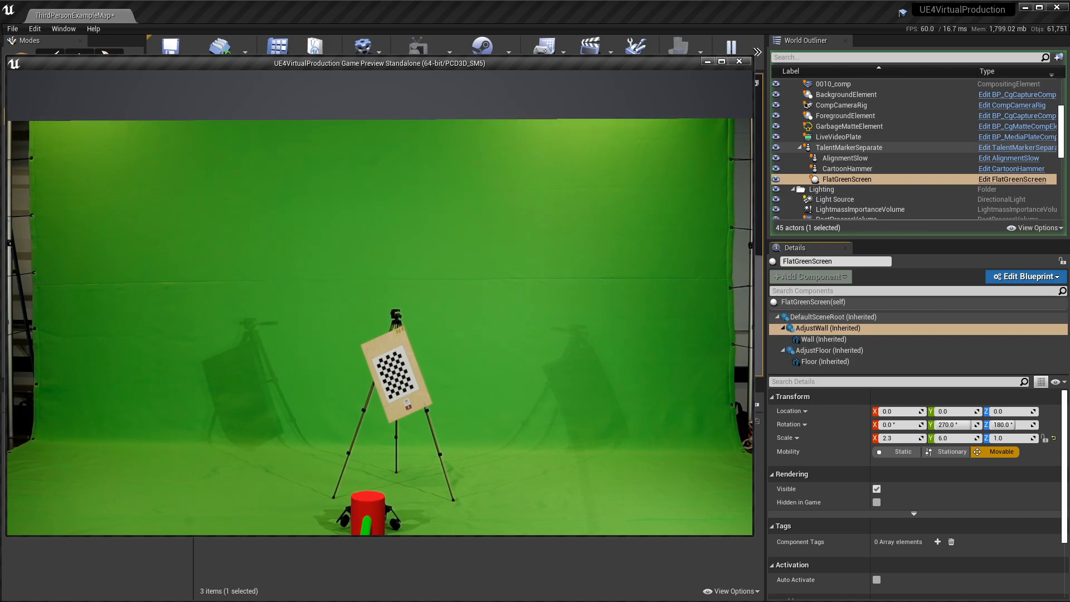
{"action": "mouse_move", "coordinate": [949, 438]}
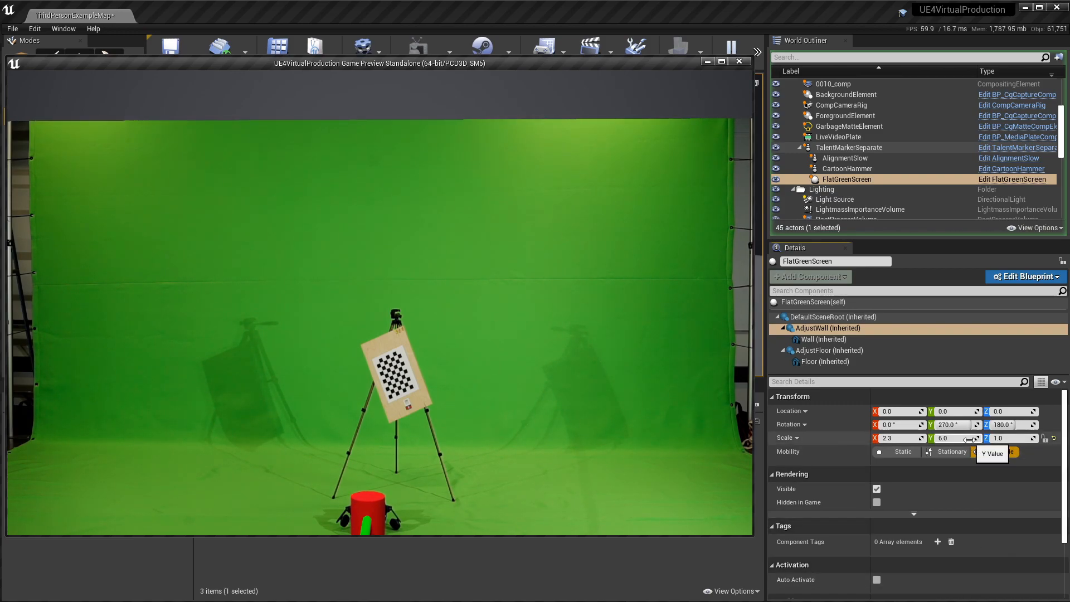
{"action": "left_click", "coordinate": [739, 62]}
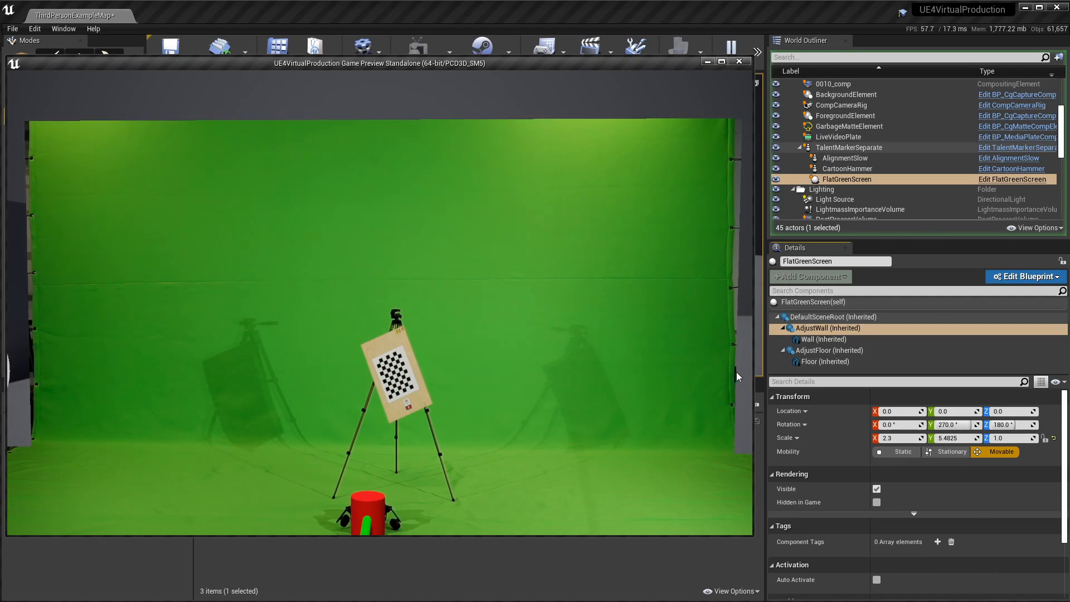
{"action": "mouse_move", "coordinate": [27, 350]}
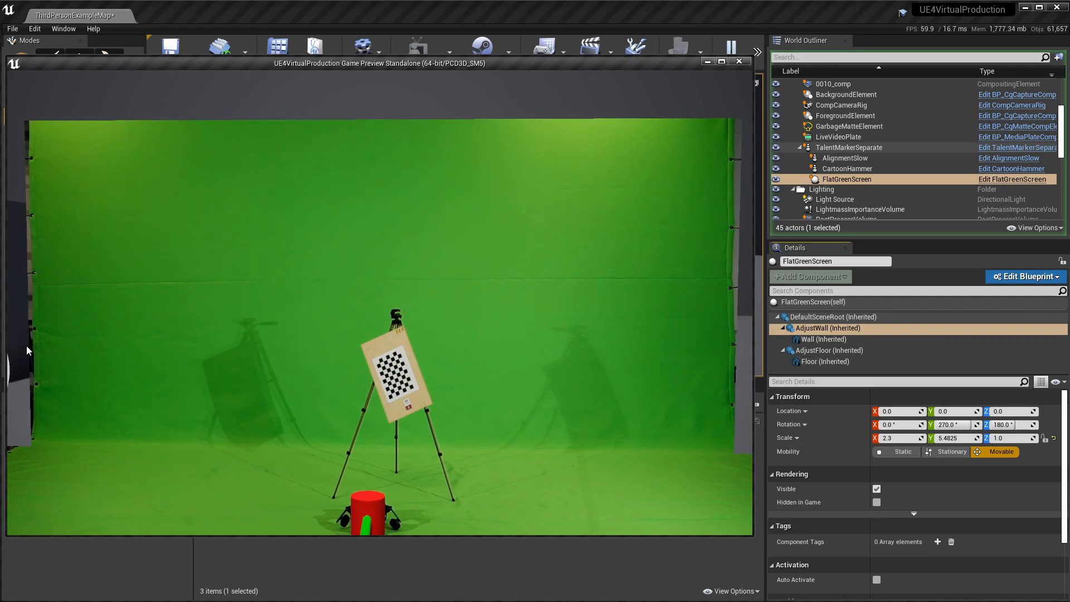
{"action": "mouse_move", "coordinate": [735, 387]}
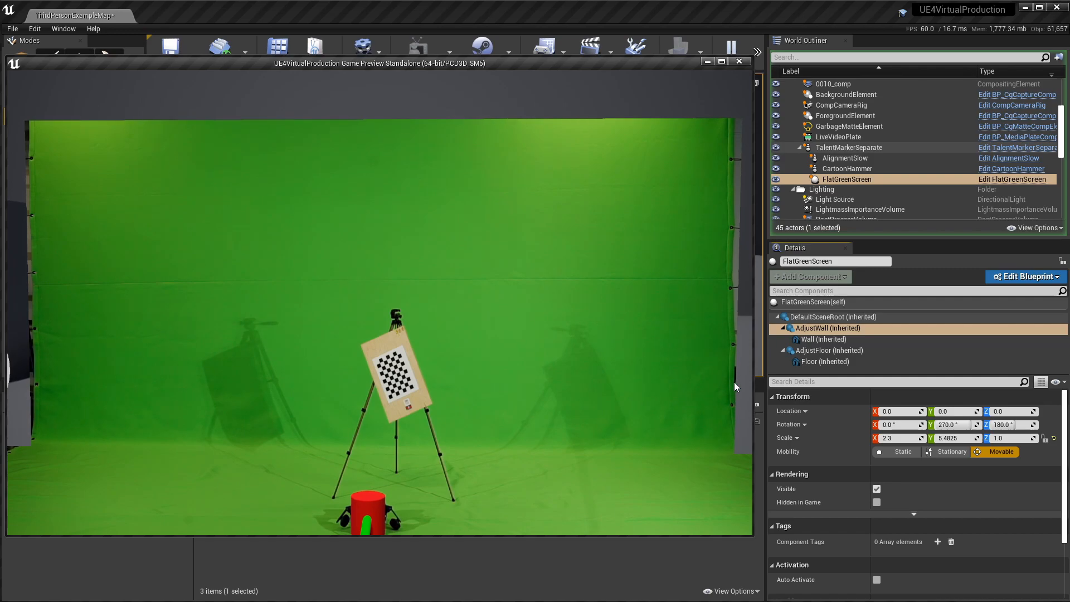
{"action": "left_click", "coordinate": [739, 61]}
{"action": "type", "text": "5.2"}
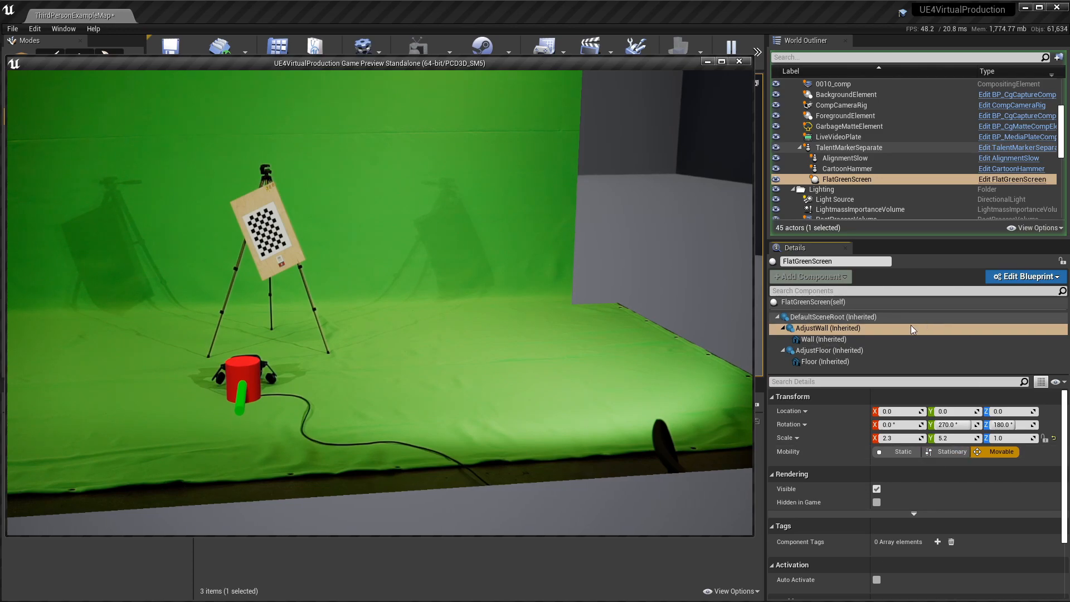
{"action": "mouse_move", "coordinate": [830, 350]}
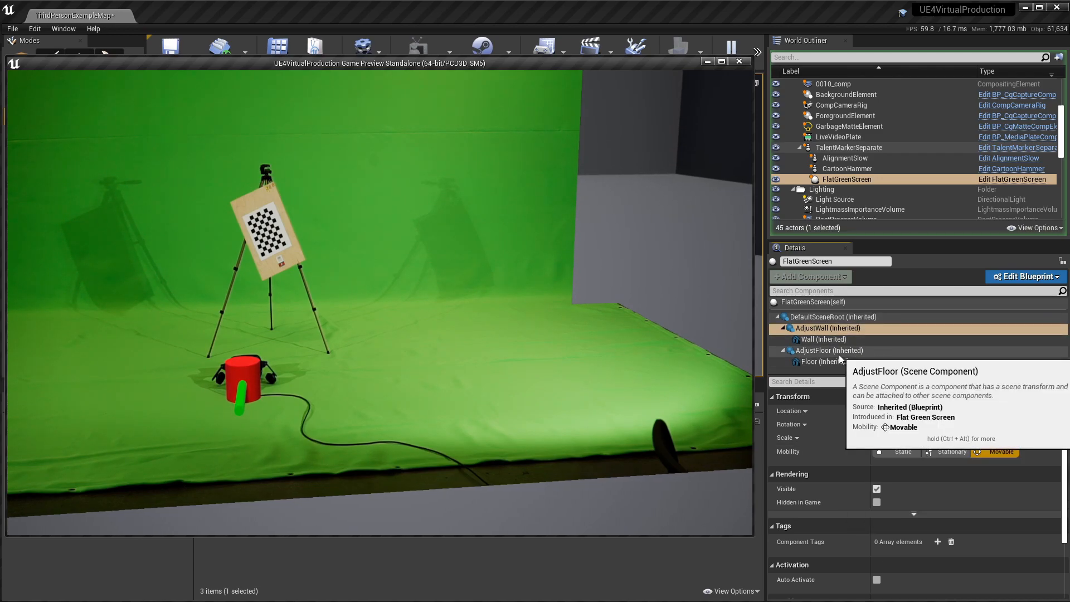
- Select AdjustFloor, set Scale X to 2.7, and edit Scale Y toward 6.2
{"action": "left_click", "coordinate": [740, 61]}
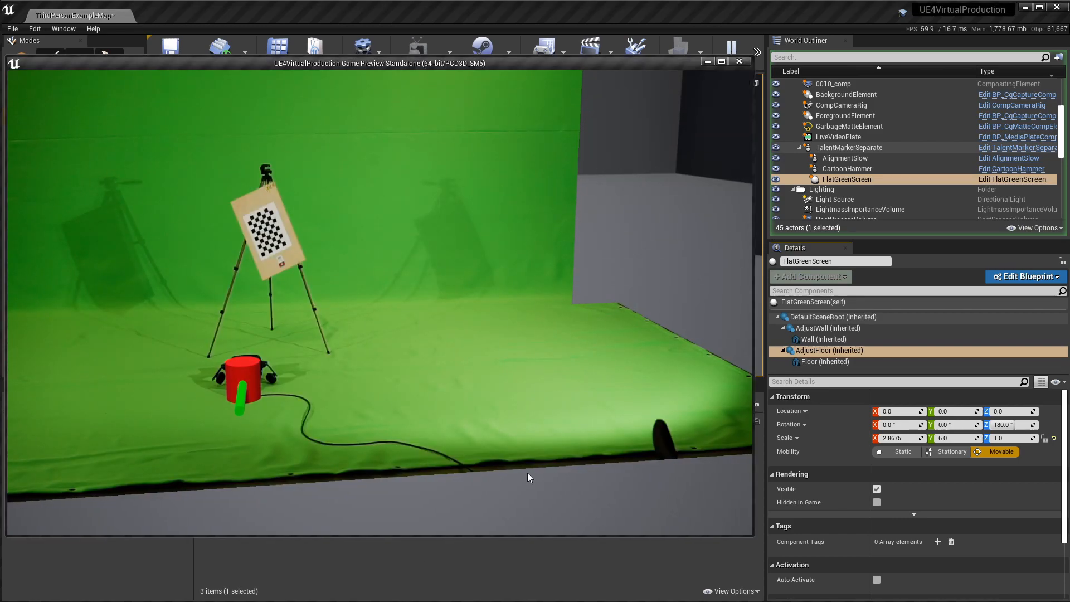
{"action": "mouse_move", "coordinate": [483, 473]}
{"action": "type", "text": "2.7"}
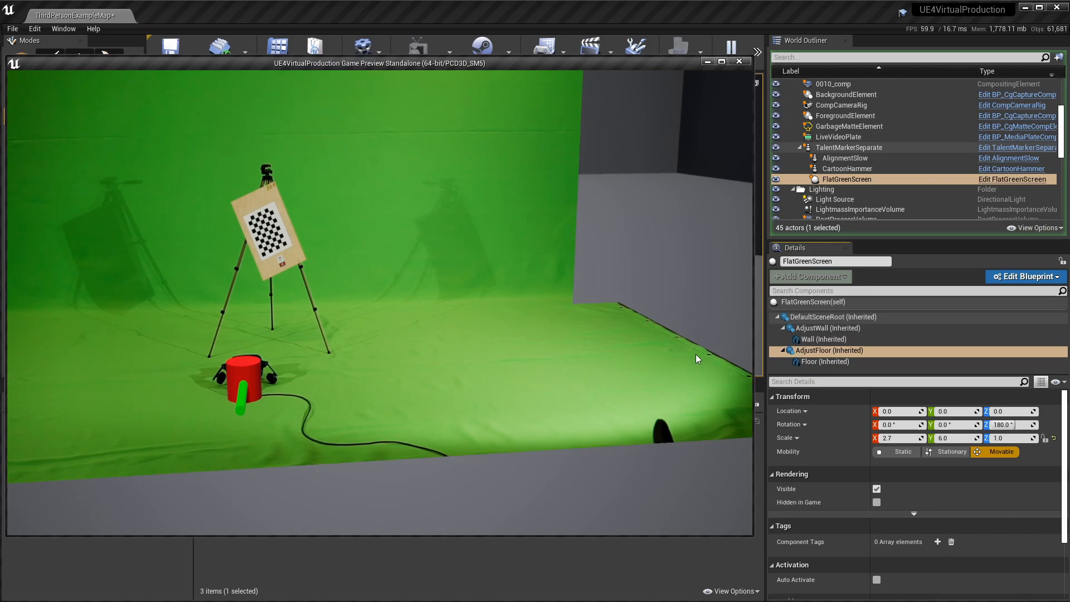
{"action": "mouse_move", "coordinate": [913, 514]}
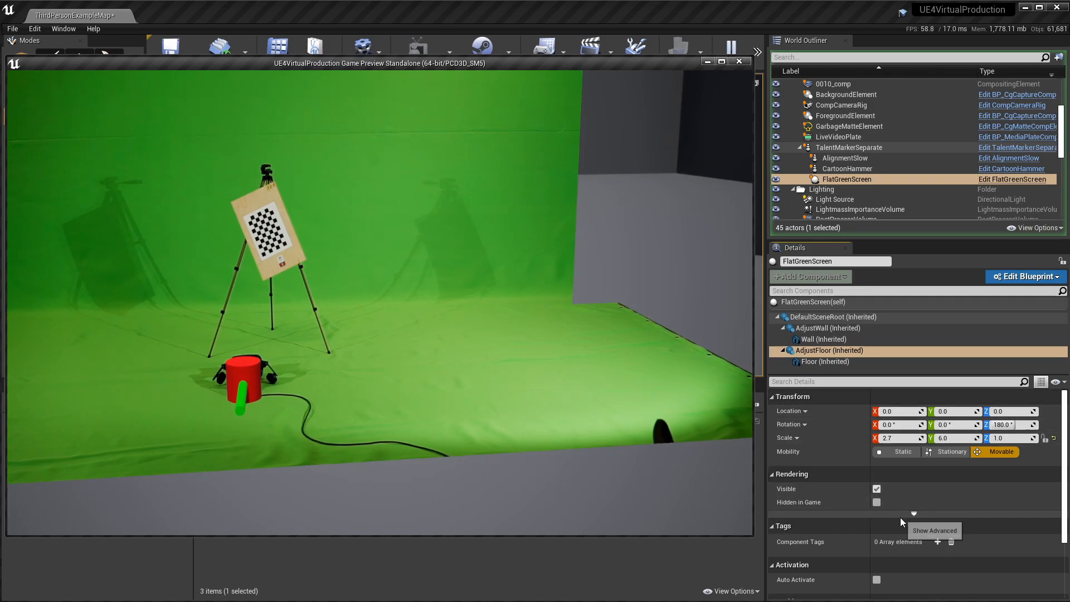
{"action": "mouse_move", "coordinate": [964, 545]}
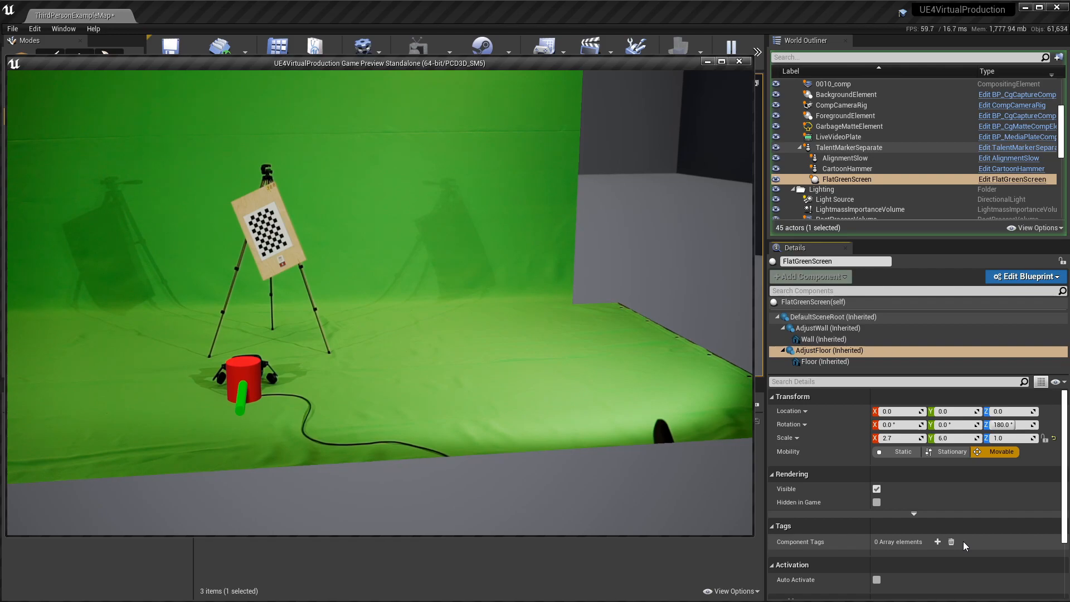
{"action": "left_click", "coordinate": [949, 451]}
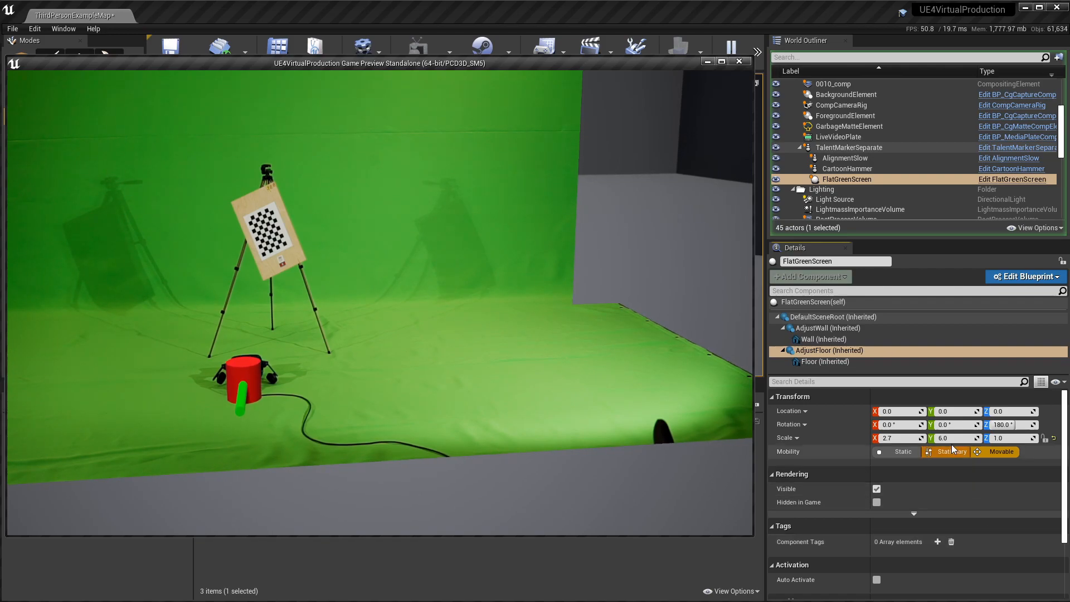
{"action": "mouse_move", "coordinate": [948, 437]}
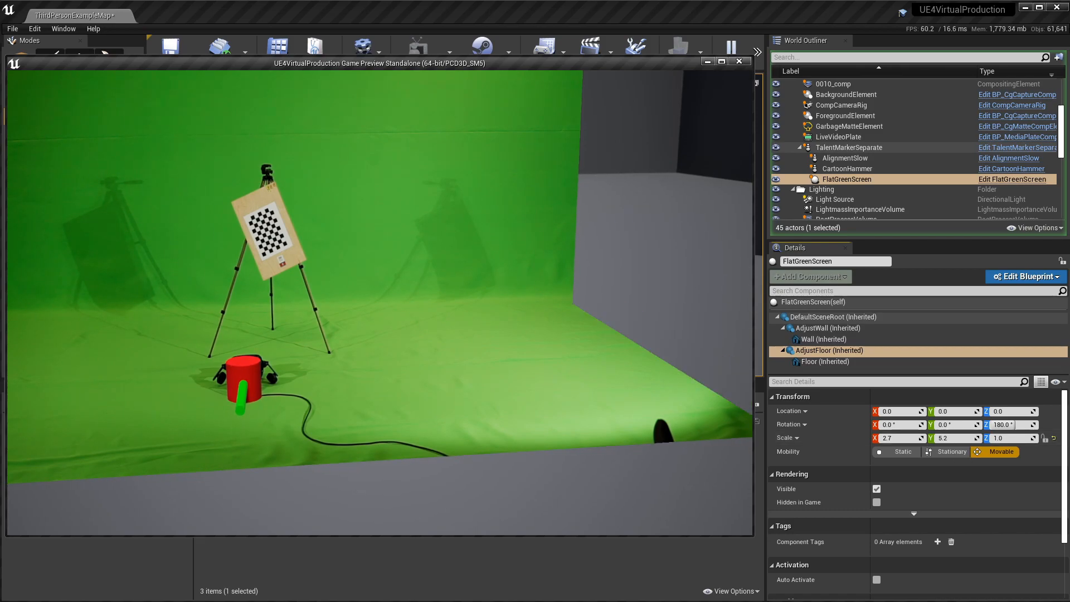
{"action": "mouse_move", "coordinate": [572, 283]}
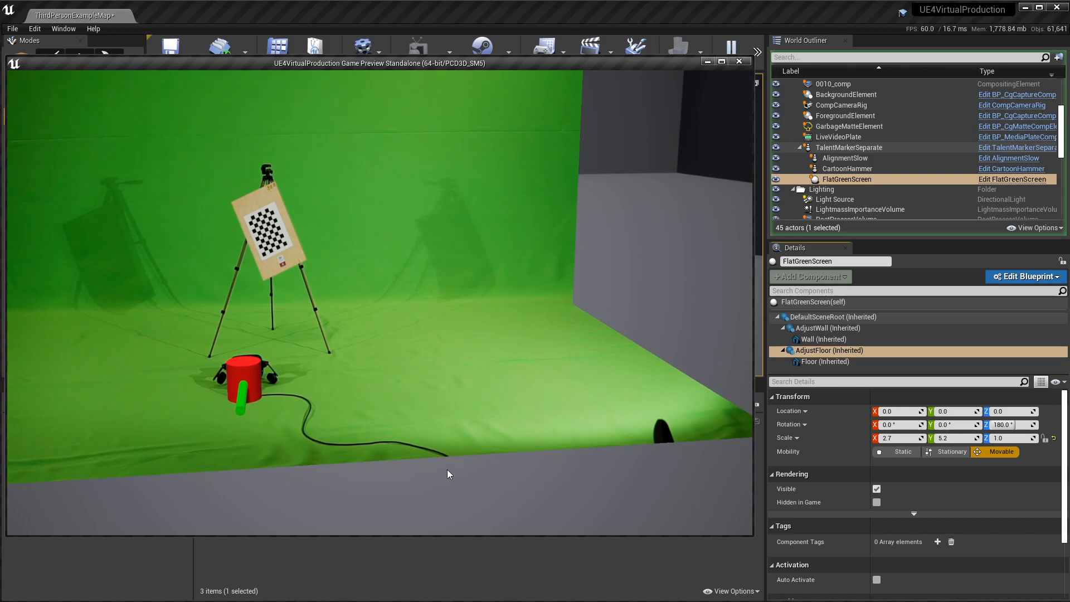
{"action": "mouse_move", "coordinate": [553, 469]}
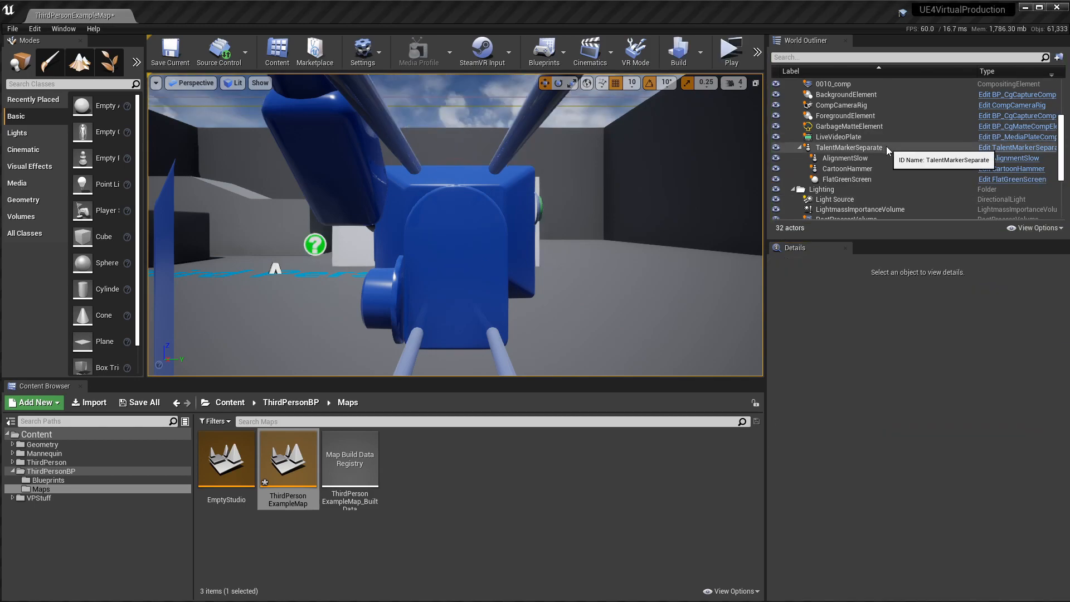
{"action": "mouse_move", "coordinate": [731, 48]}
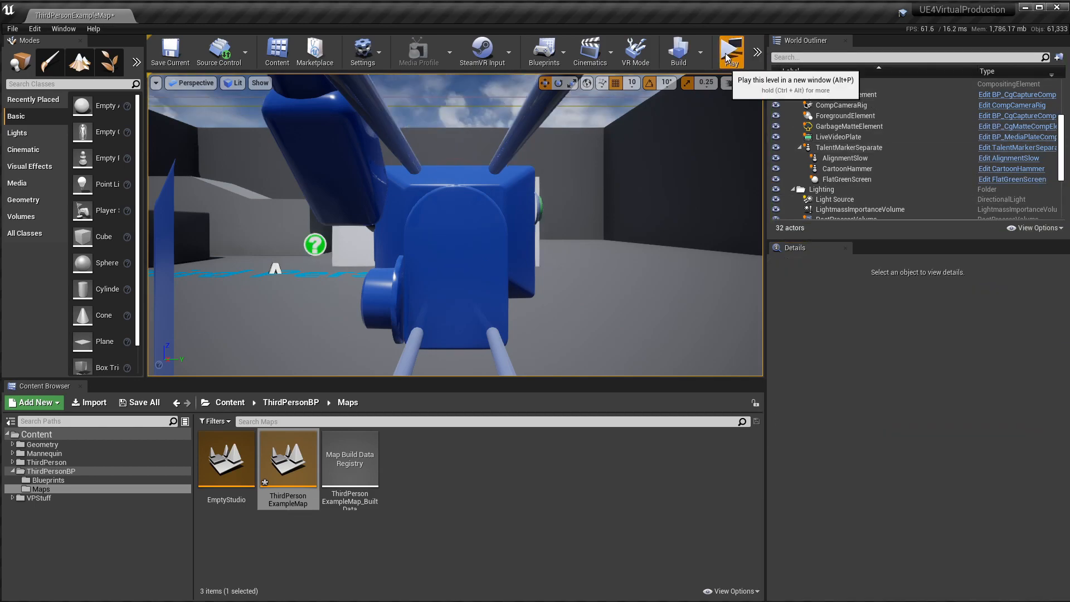
- Start a standalone play preview of the masked level, then stop it
{"action": "left_click", "coordinate": [730, 51]}
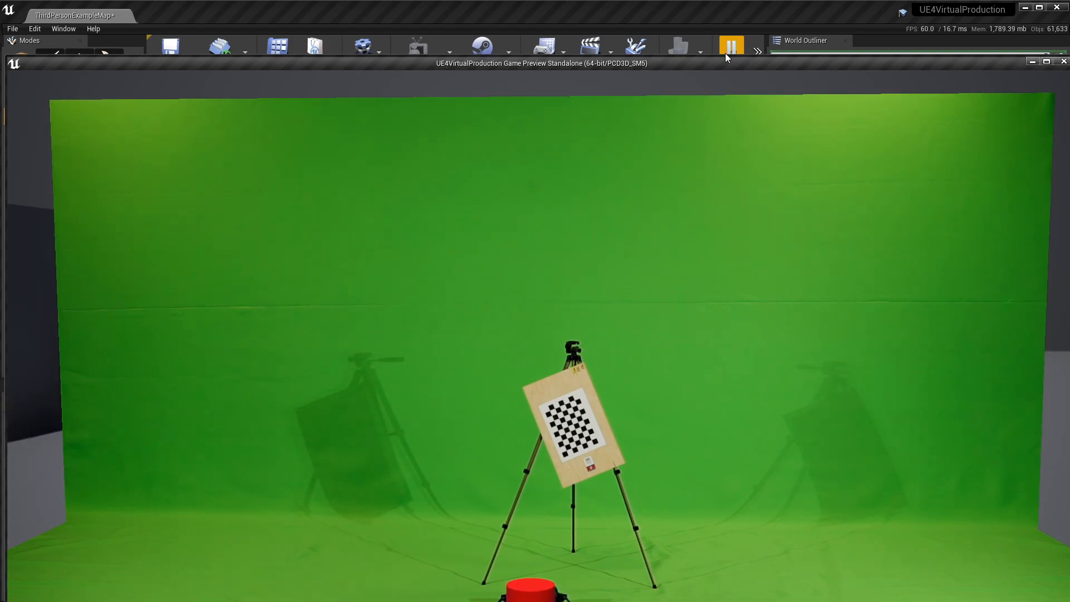
{"action": "left_click", "coordinate": [731, 46]}
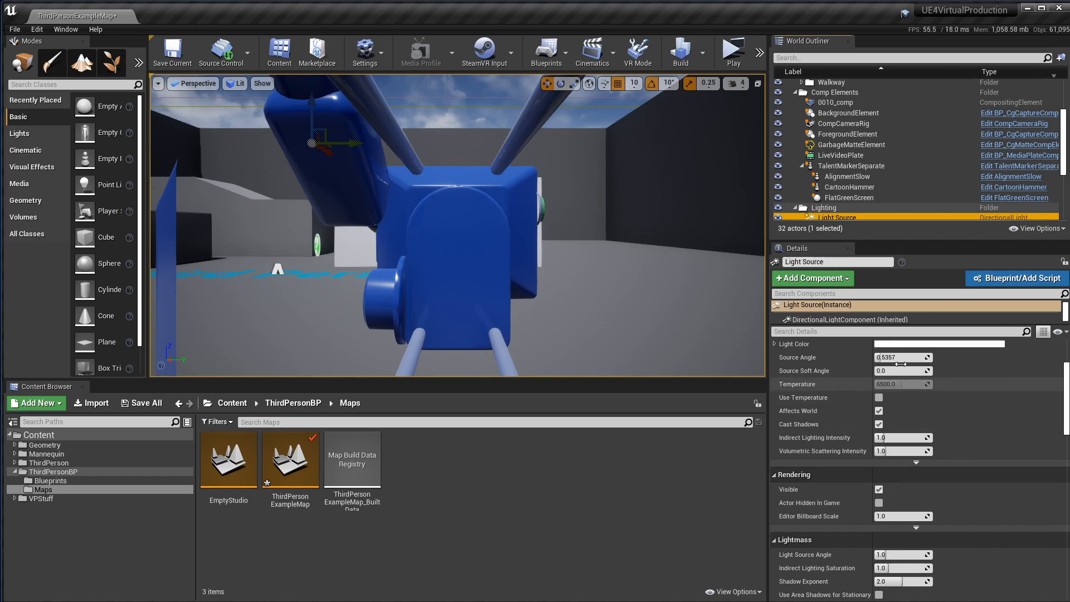
{"action": "mouse_move", "coordinate": [851, 155]}
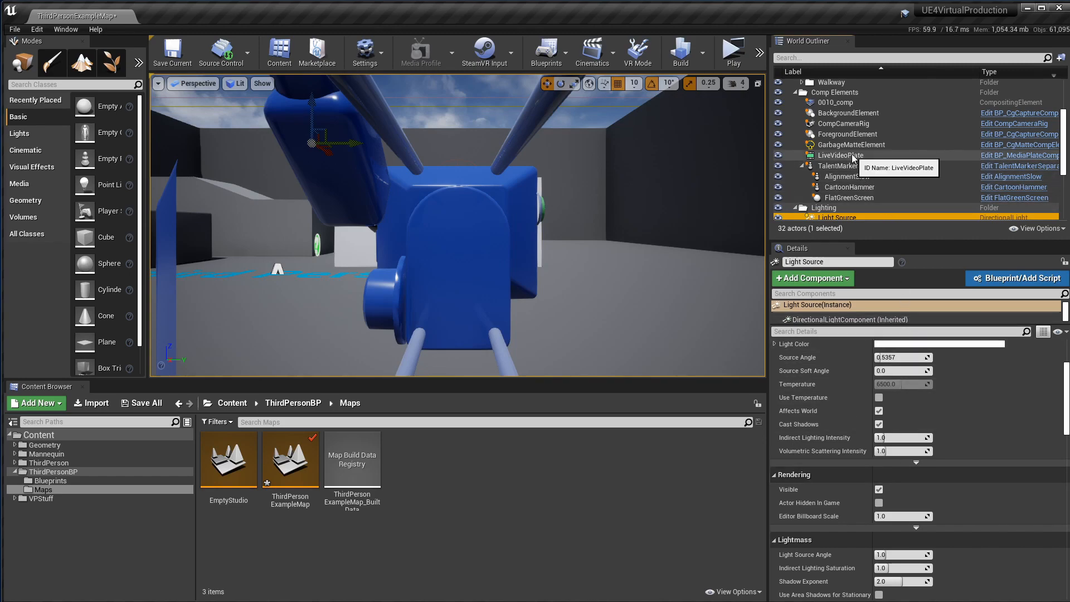
- Select LiveVideoPlate to review its Chroma Keying, then launch a play preview
{"action": "left_click", "coordinate": [841, 155]}
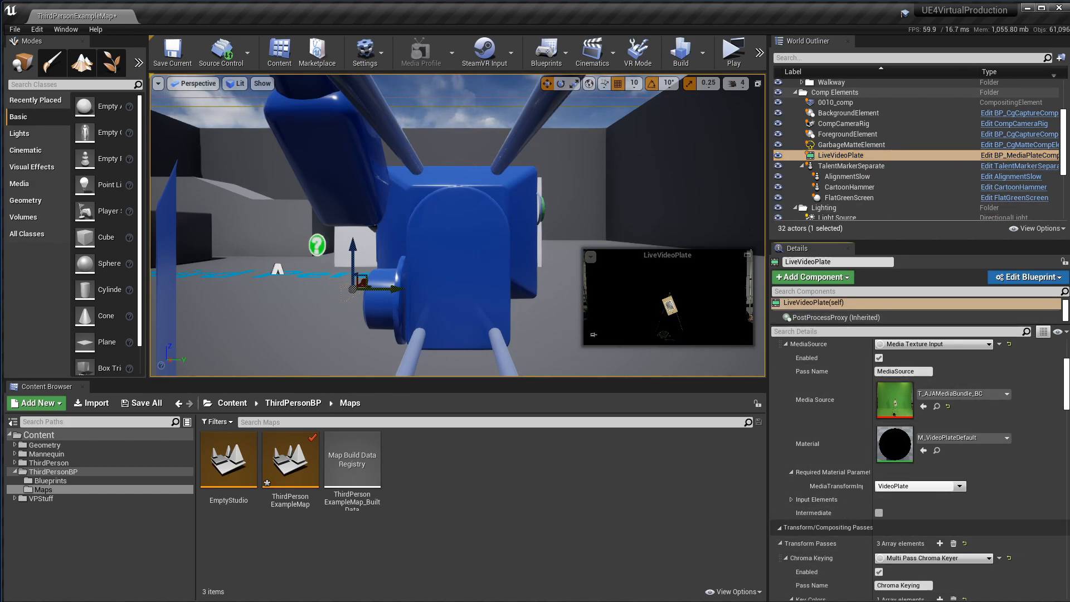
{"action": "left_click", "coordinate": [733, 52]}
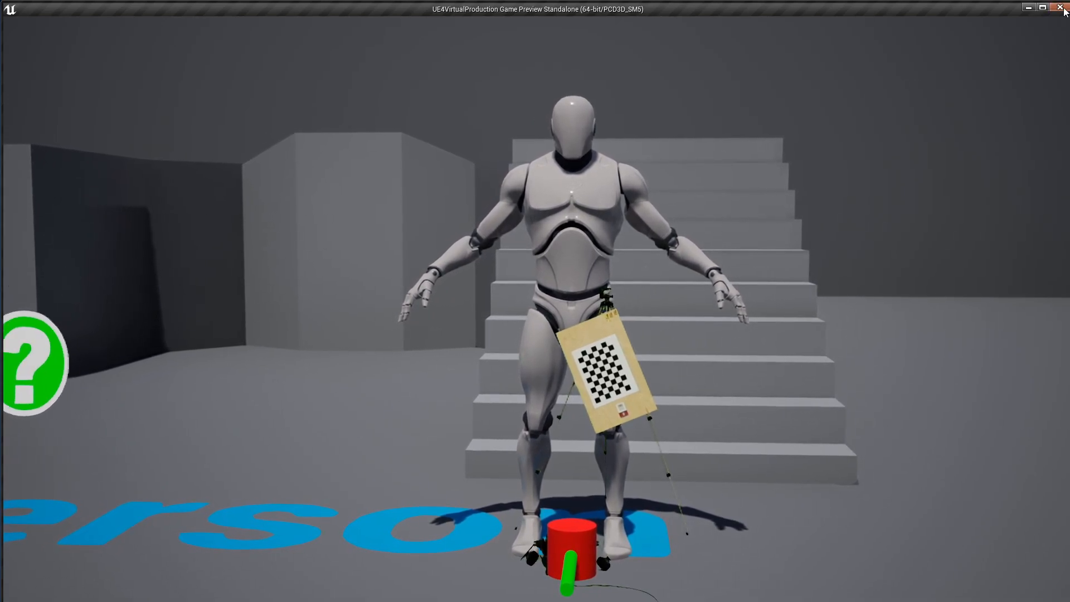
- Close the preview and uncheck Actor Hidden In Game on ThirdPersonCharacter's Rendering settings
{"action": "left_click", "coordinate": [1062, 7]}
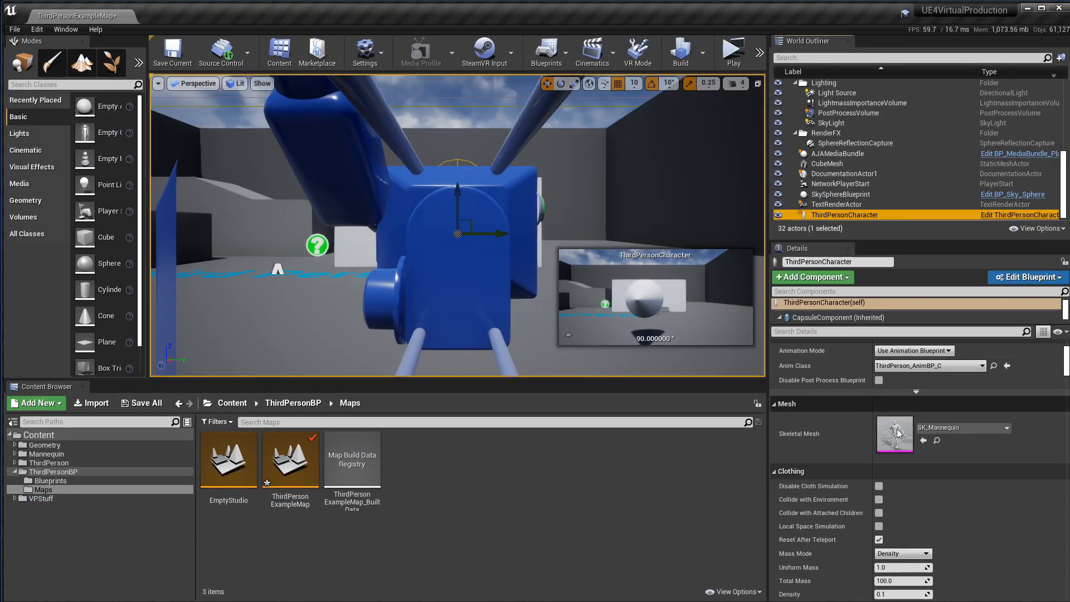
{"action": "scroll", "scroll_direction": "down", "scroll_amount": 3}
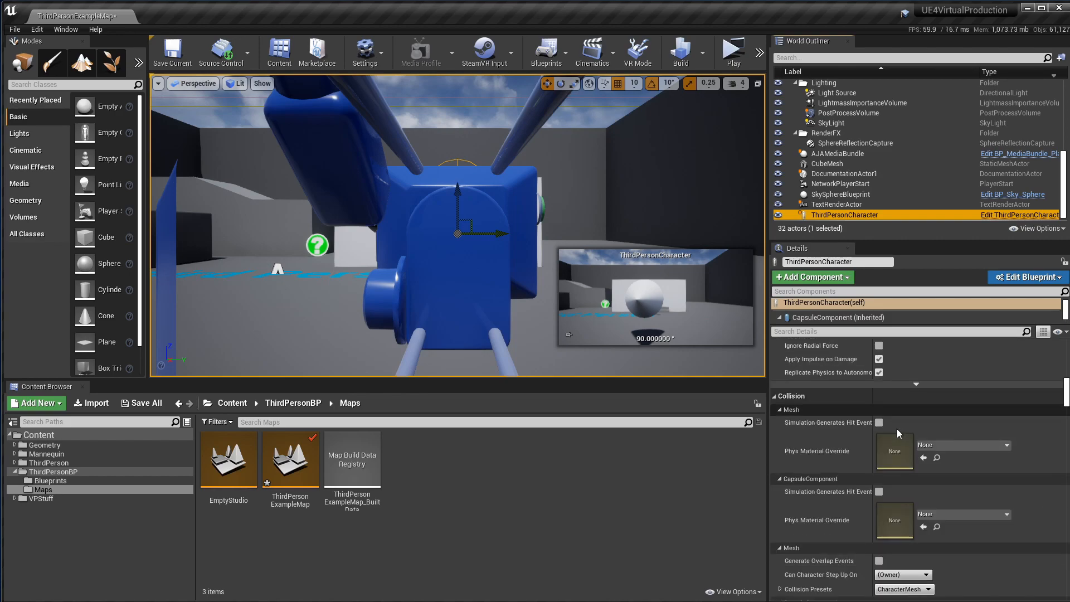
{"action": "scroll", "scroll_direction": "down", "scroll_amount": 3}
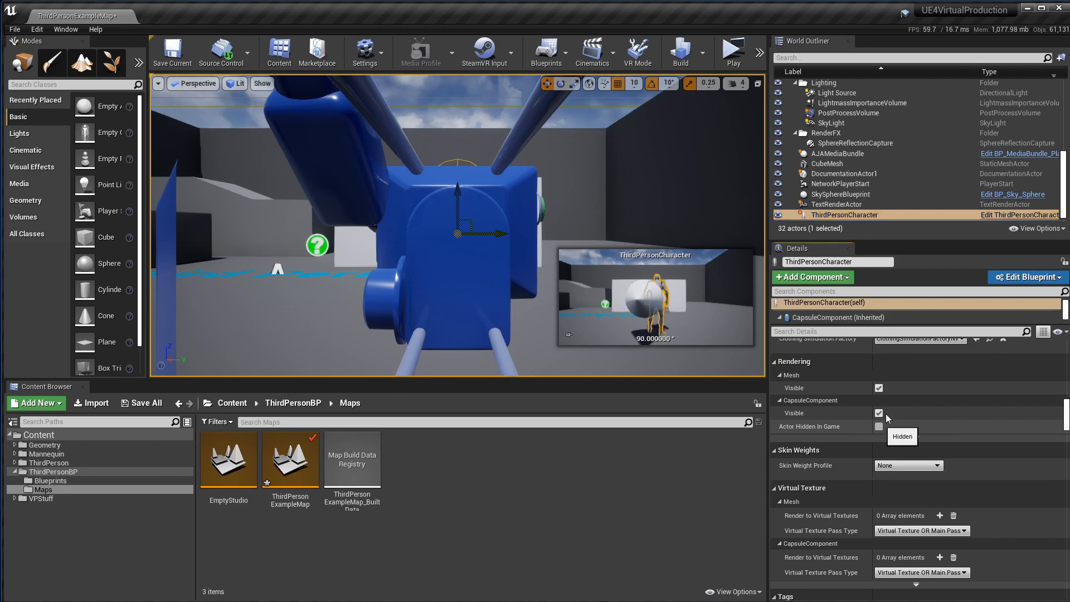
{"action": "left_click", "coordinate": [732, 49]}
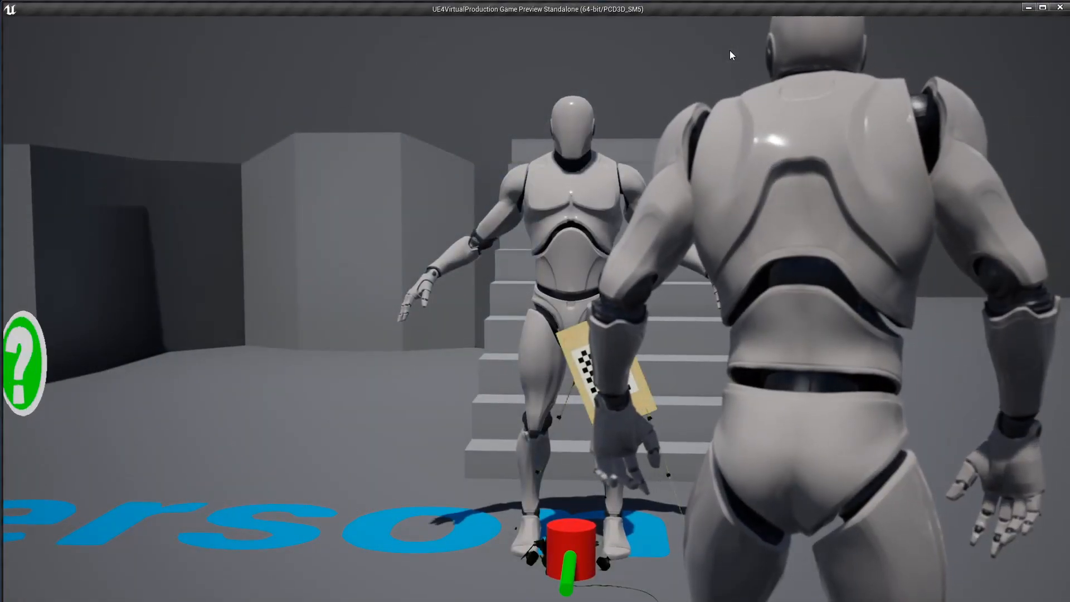